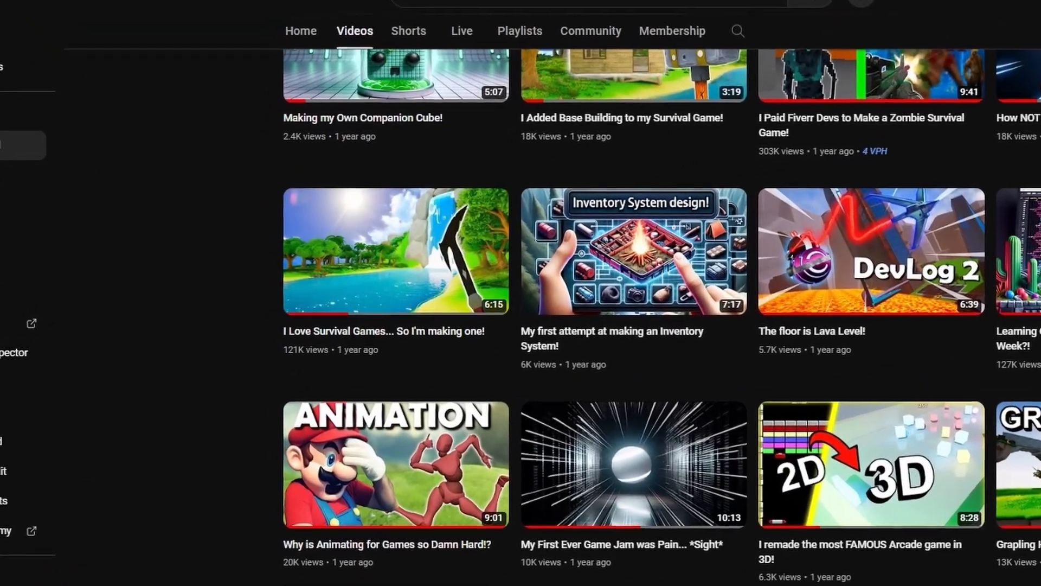
pyautogui.scroll(-3)
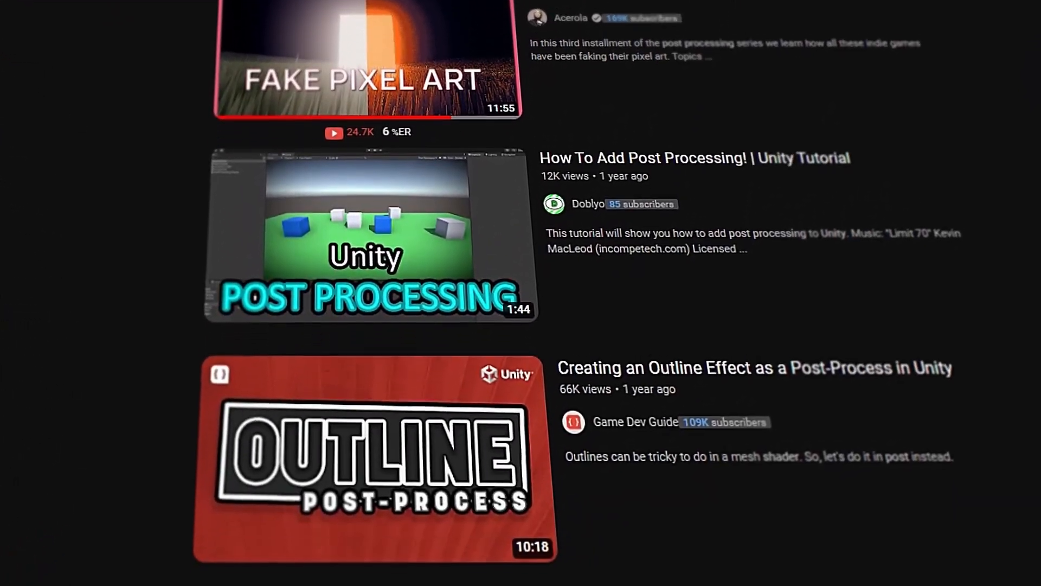
pyautogui.scroll(-3)
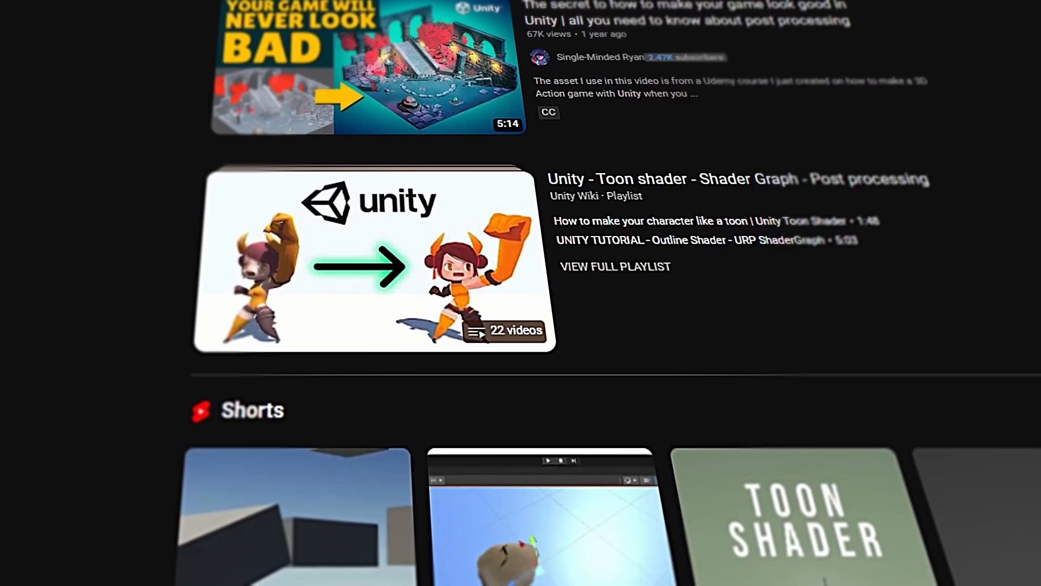